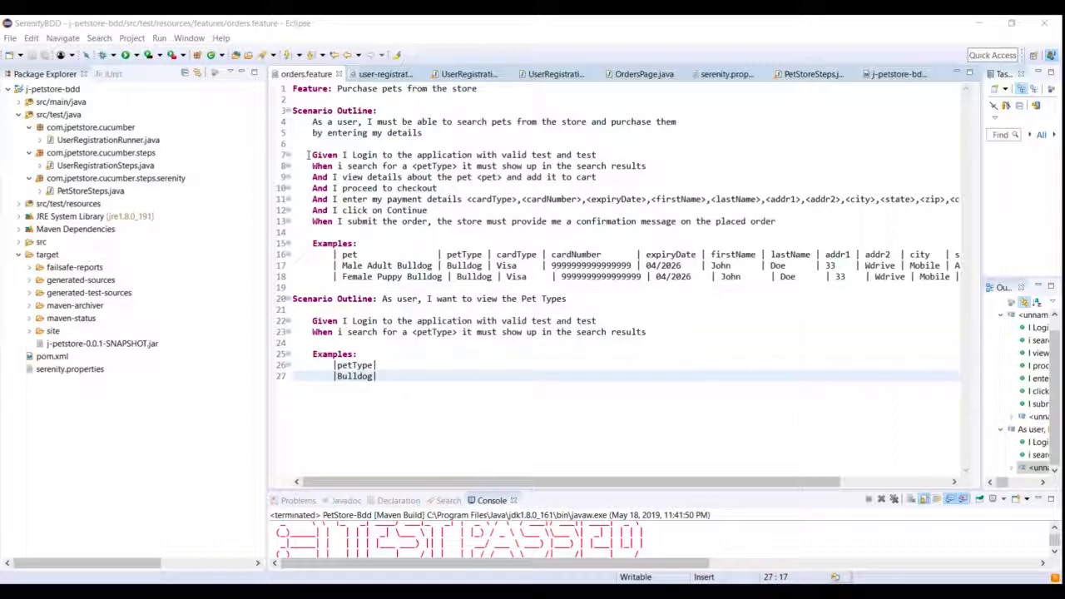
mouse_move(441, 155)
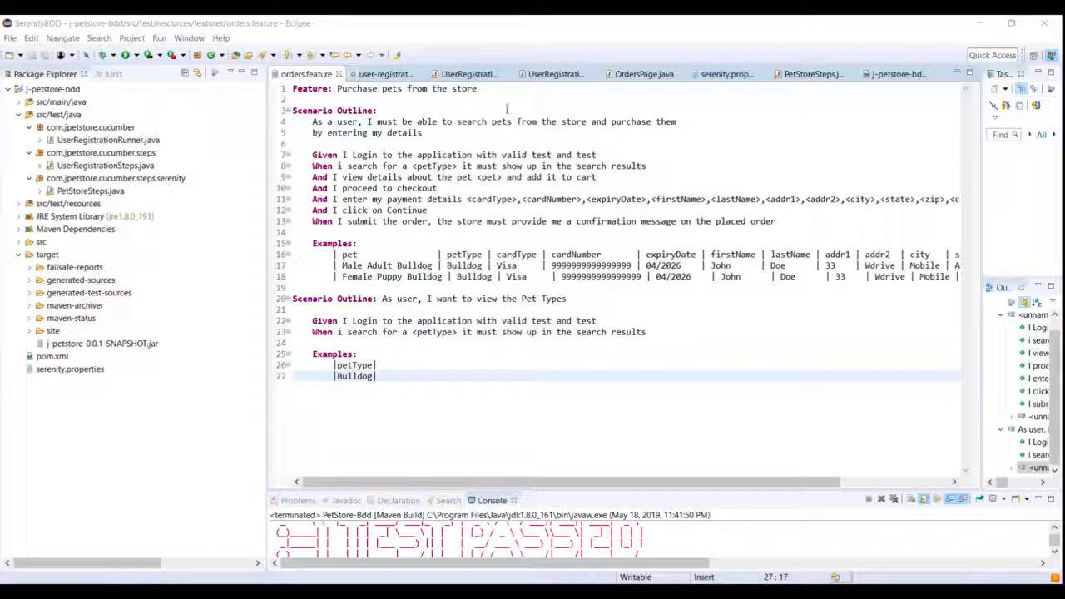
Insert a 'Background: User must be logged in' line under the Feature title
left_click(483, 90)
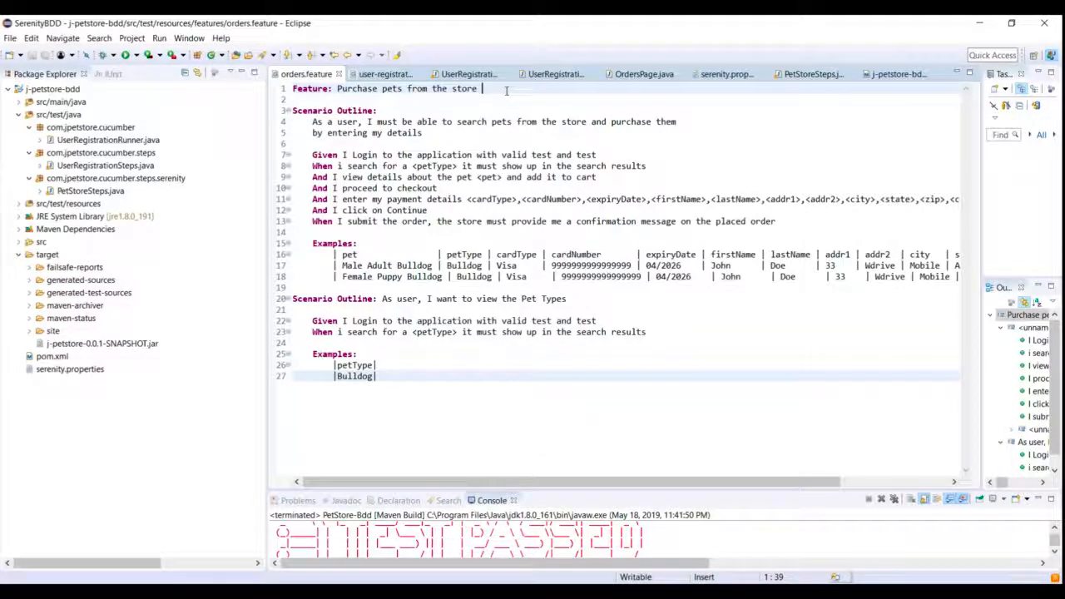
key("Enter")
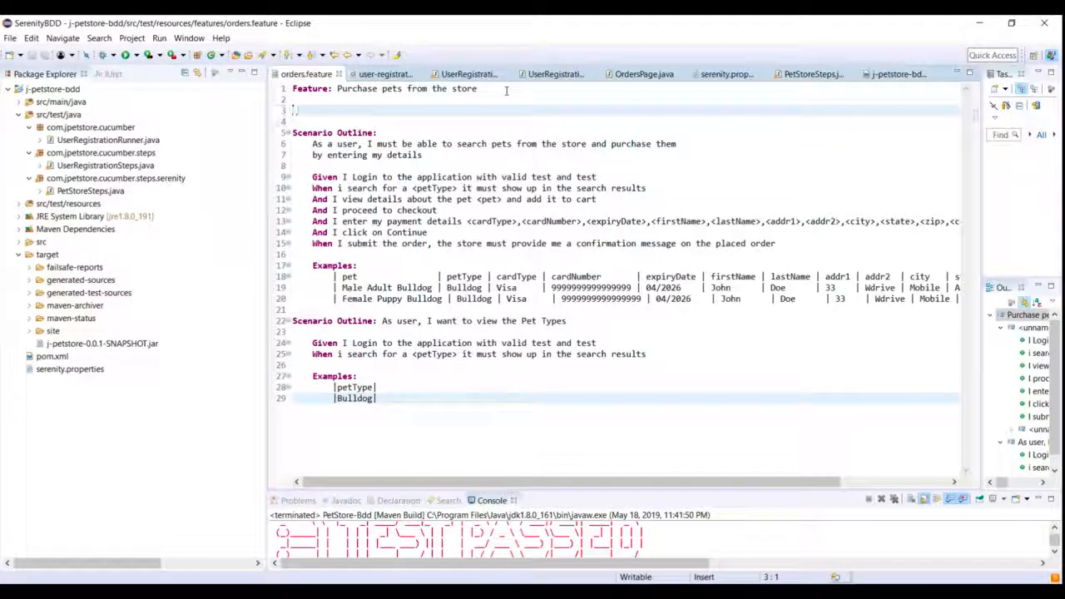
type("Background:")
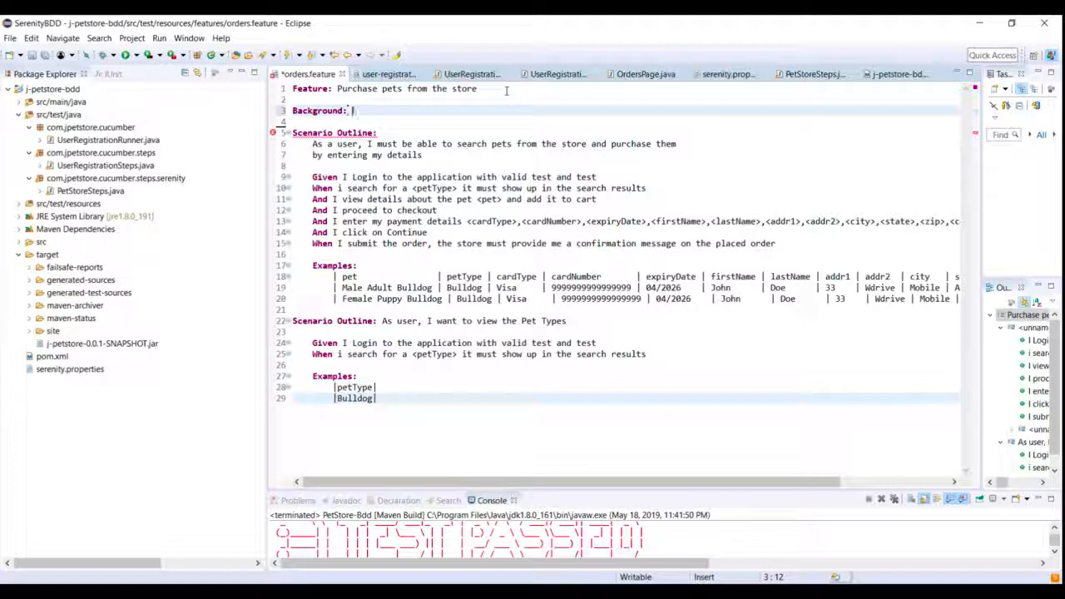
type("User must be")
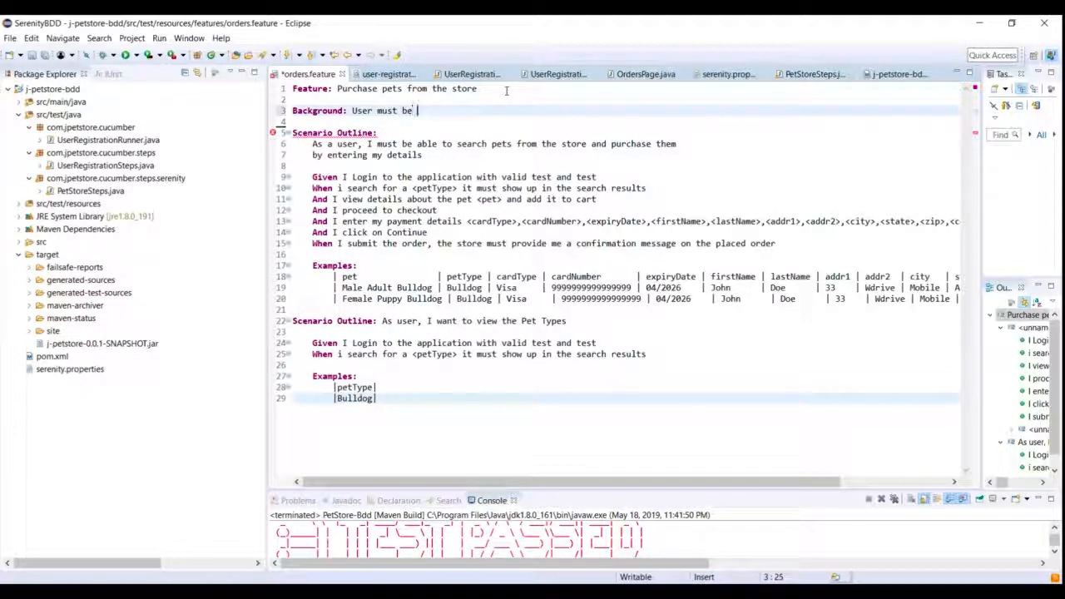
type("logged in")
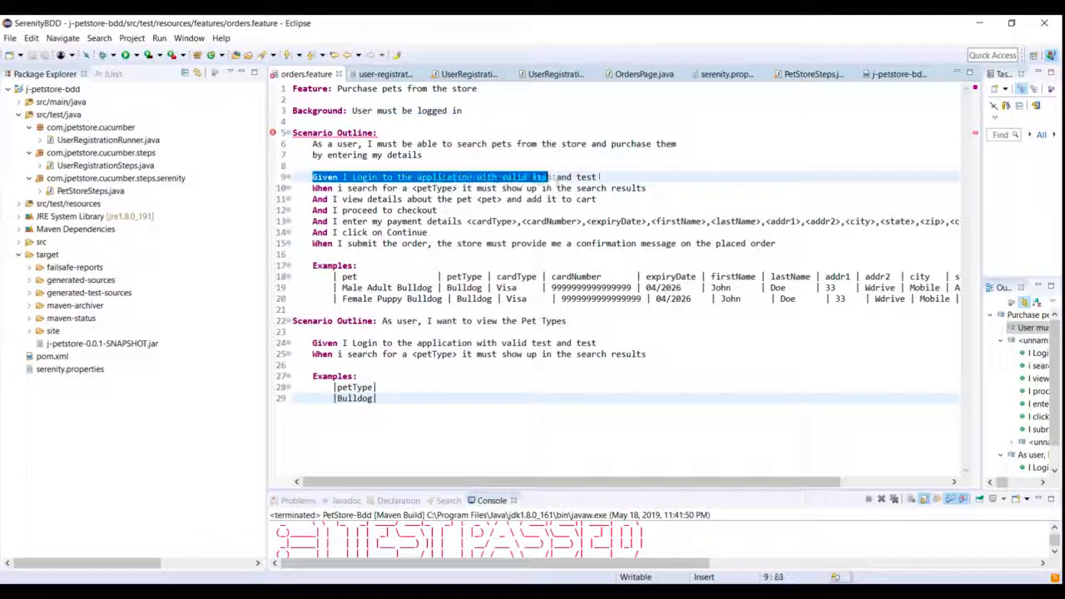
Move the 'Given I Login to the application with valid test and test' step into the Background
key("Delete")
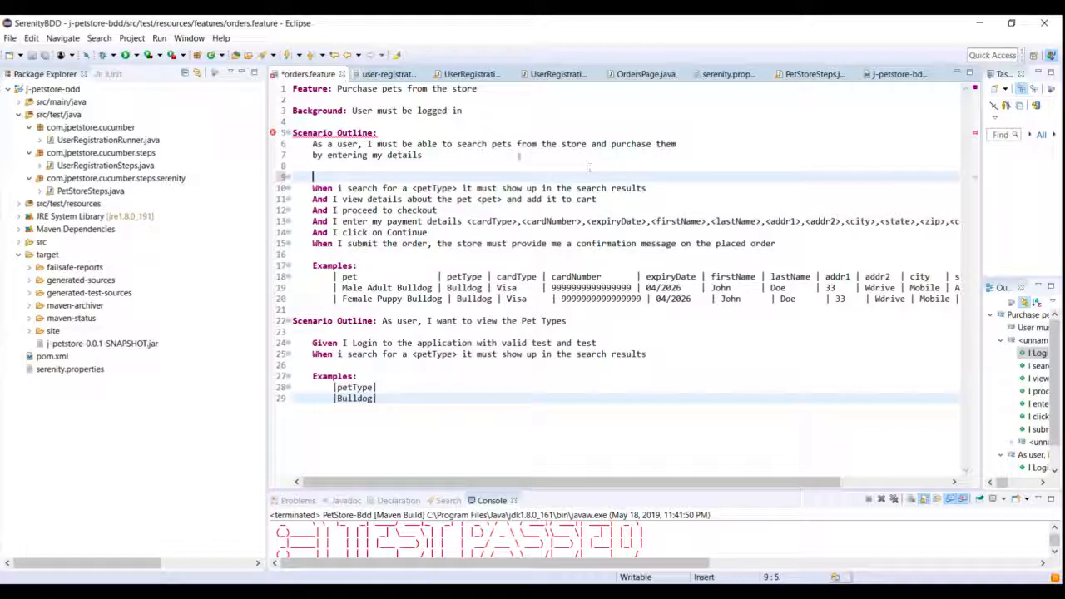
left_click(463, 110)
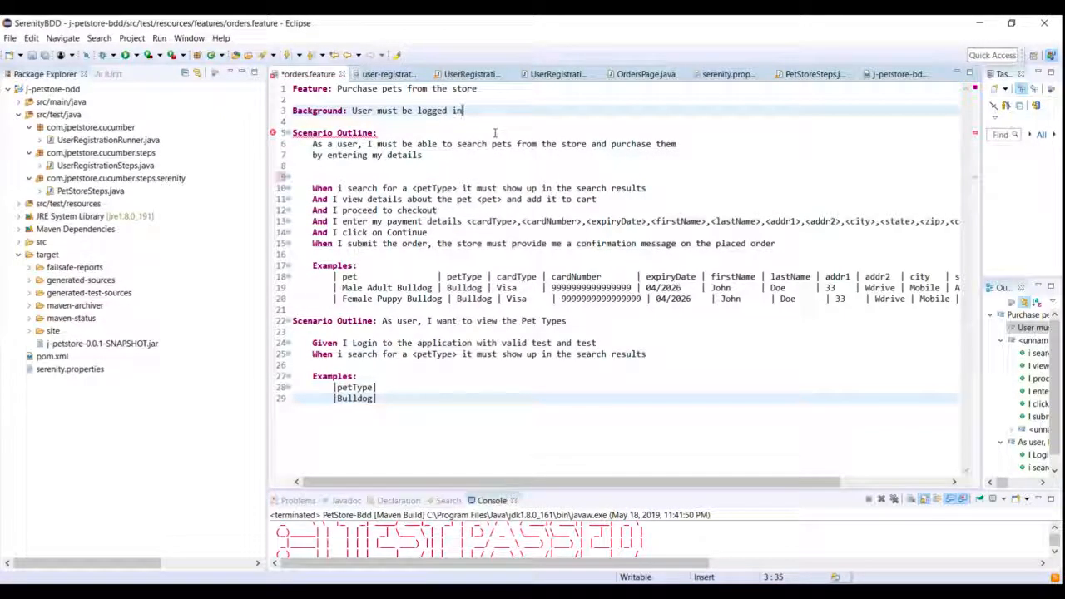
type("Given I Login to the application with valid test and test")
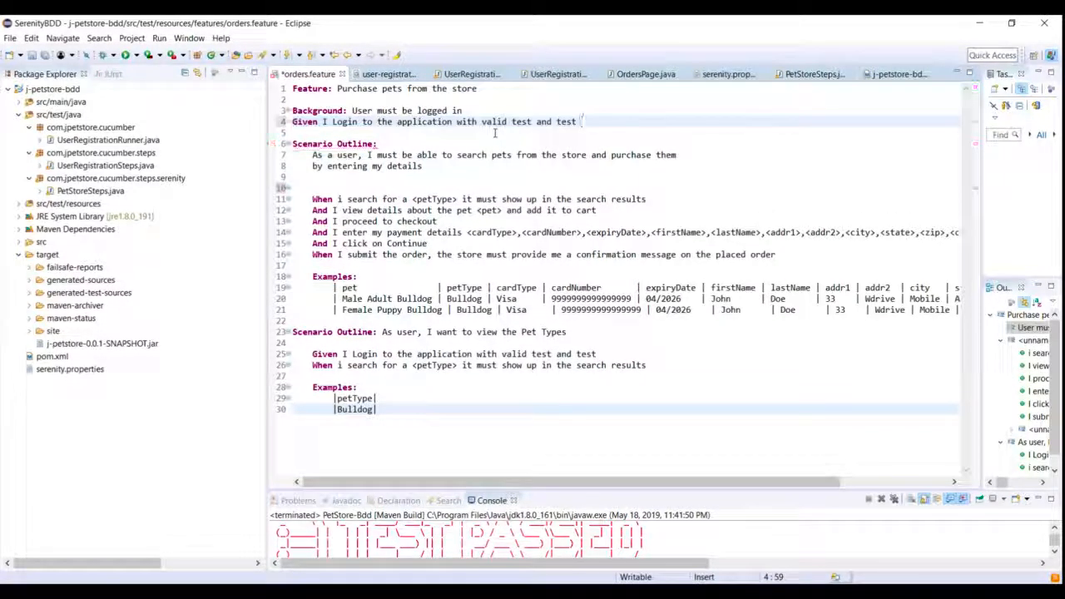
left_click_drag(313, 352, 452, 364)
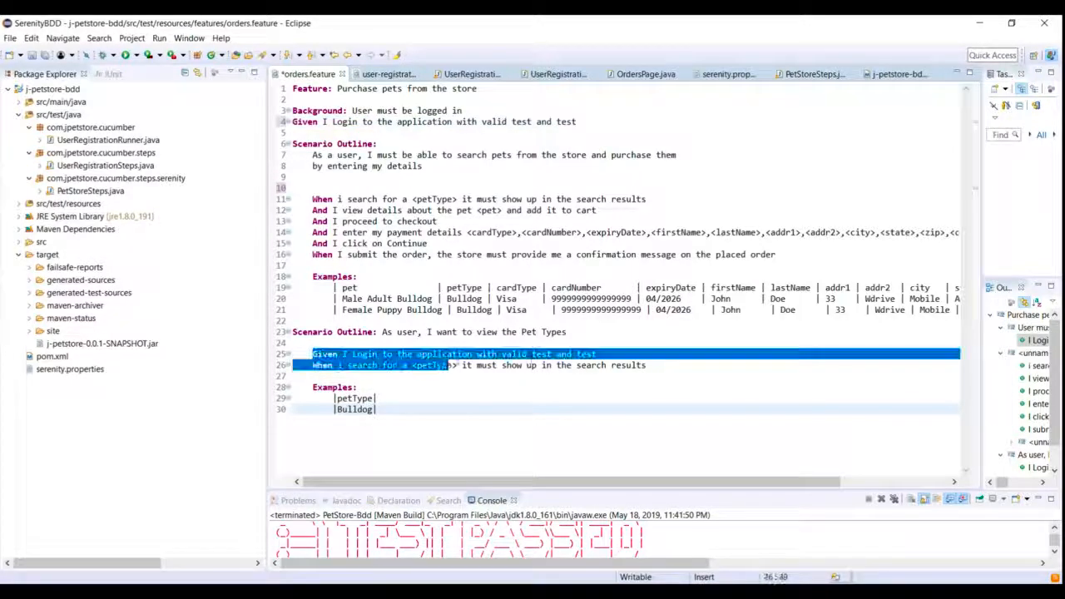
Delete the pet types scenario's login step and indent the Background Given step
key("Delete")
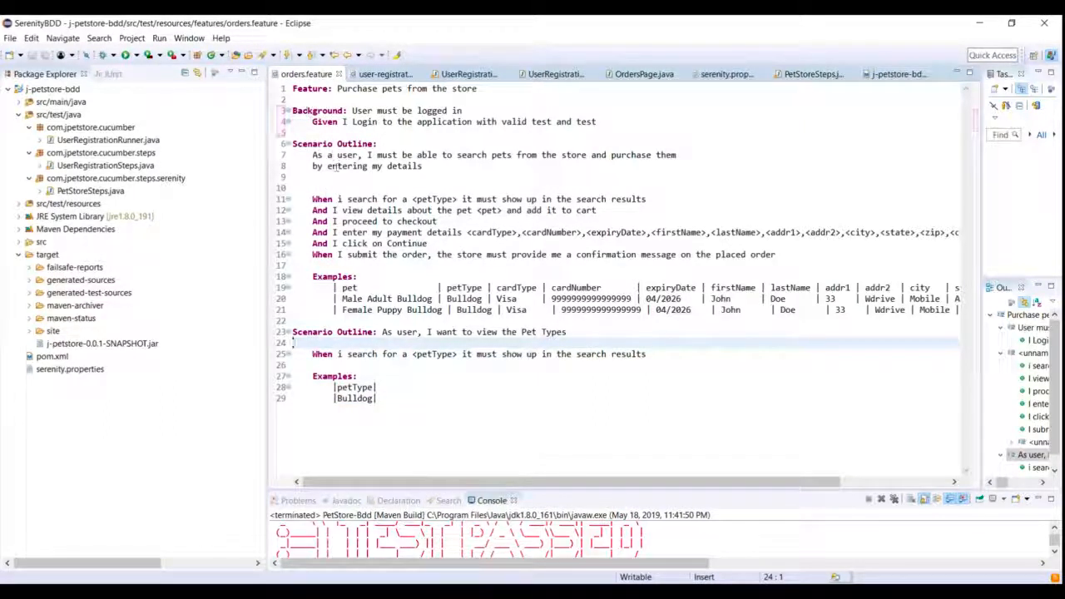
left_click_drag(293, 110, 386, 121)
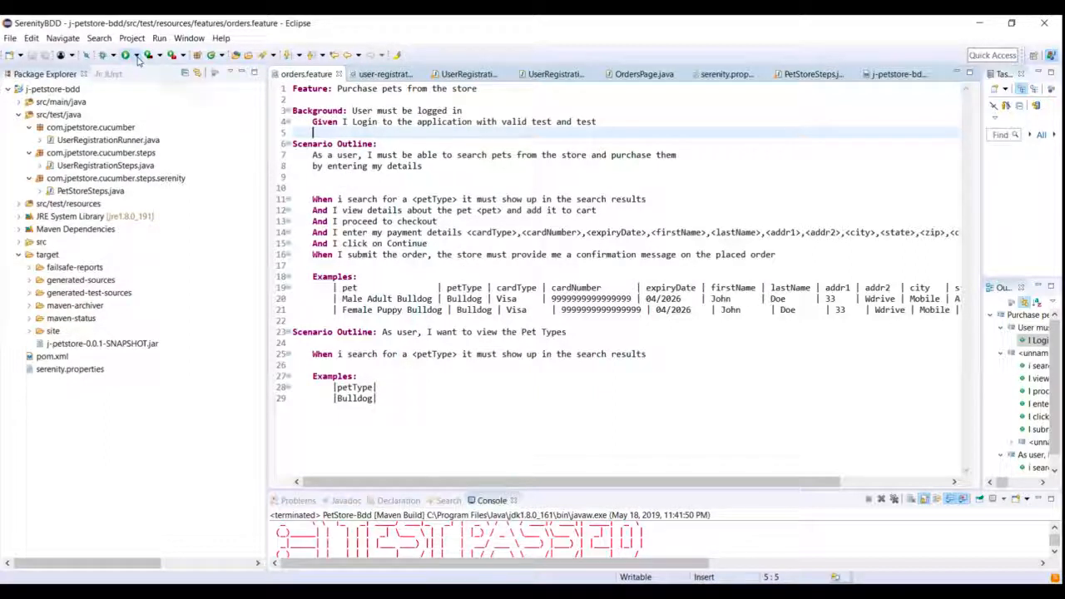
Run the PetStore-Bdd configuration and view the Serenity report showing 2 passing scenarios
left_click(127, 55)
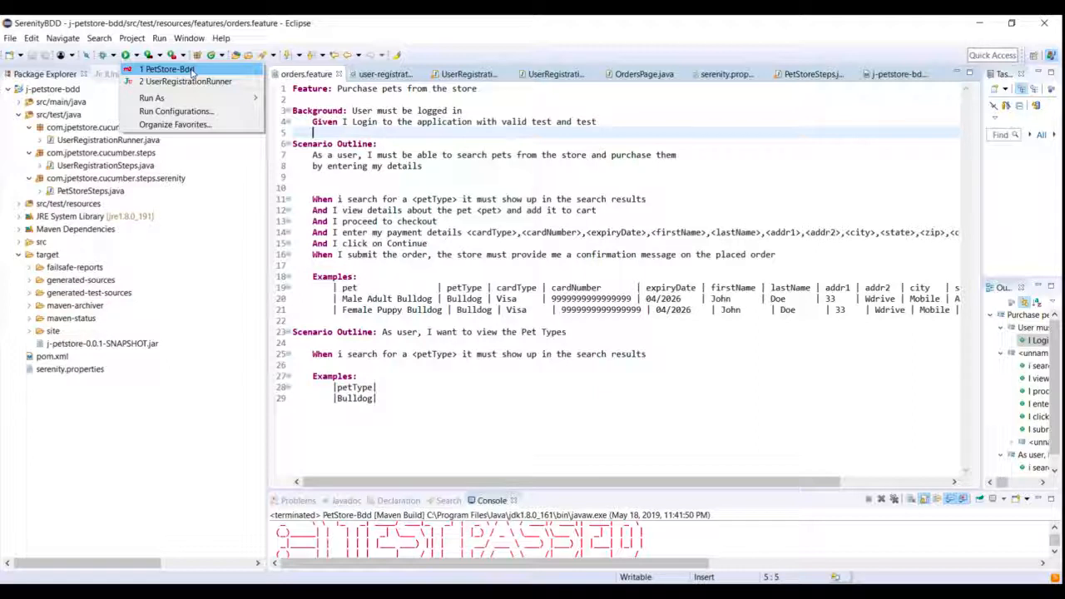
left_click(163, 68)
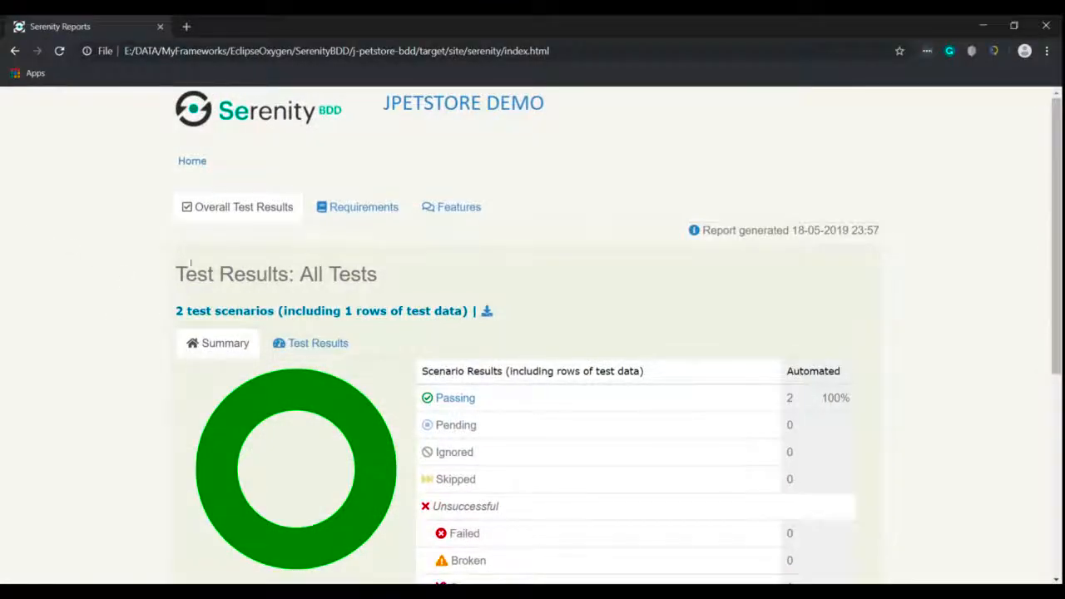
scroll("down", 3)
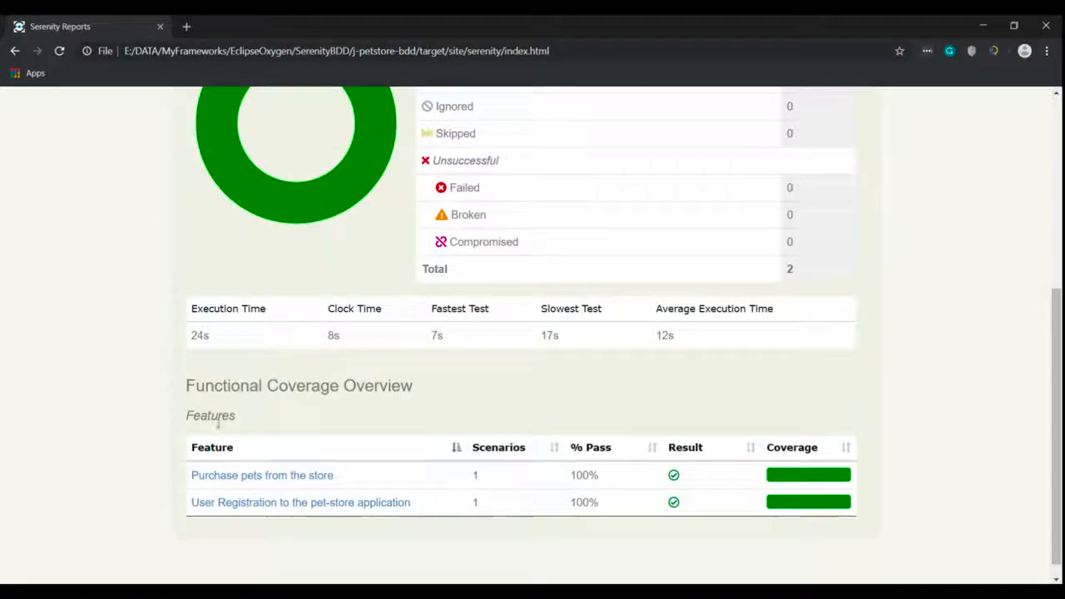
scroll("down", 3)
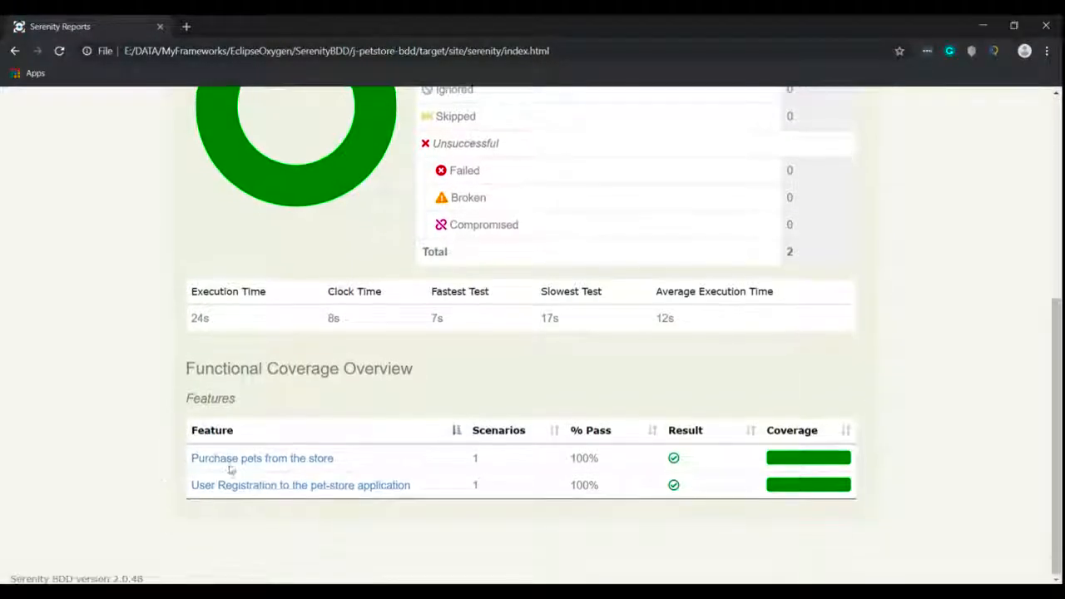
Review the Purchase Pets From The Store report with its 'User must be logged in' background and scenarios
left_click(261, 457)
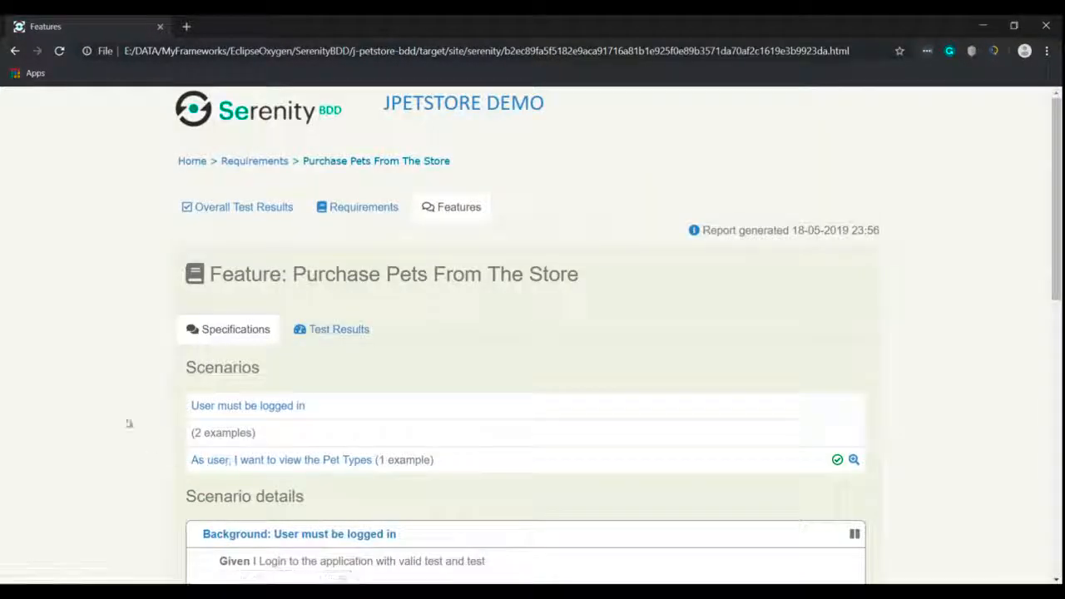
scroll("down", 3)
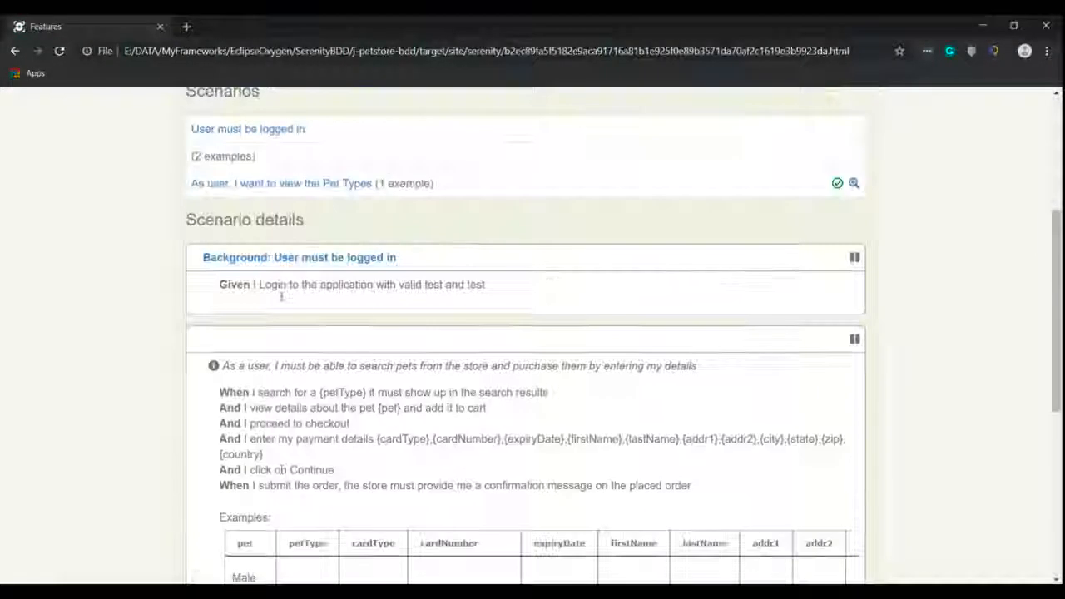
scroll("up", 3)
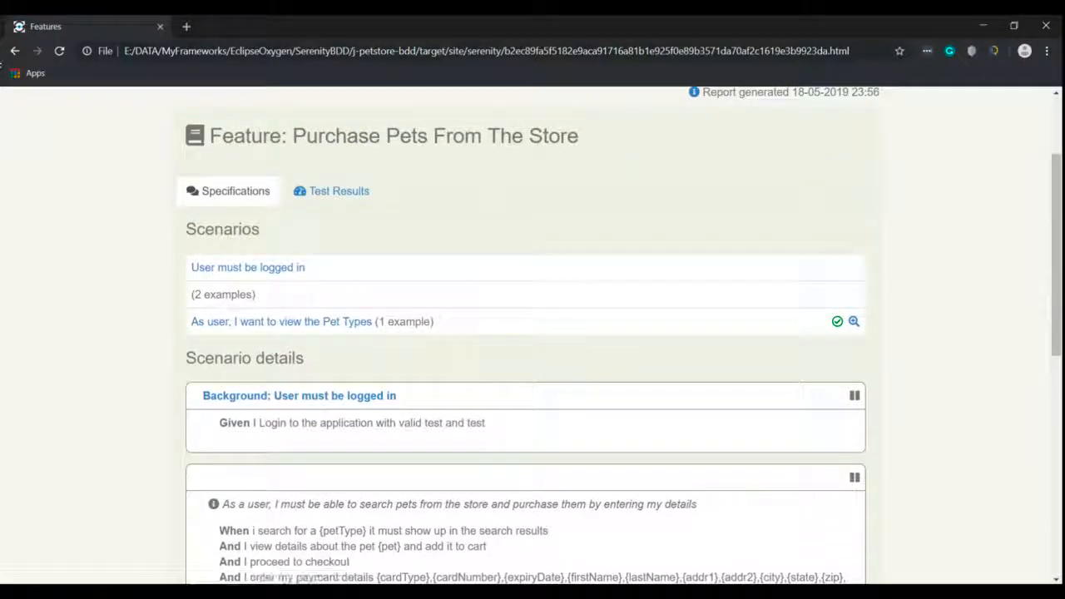
scroll("down", 3)
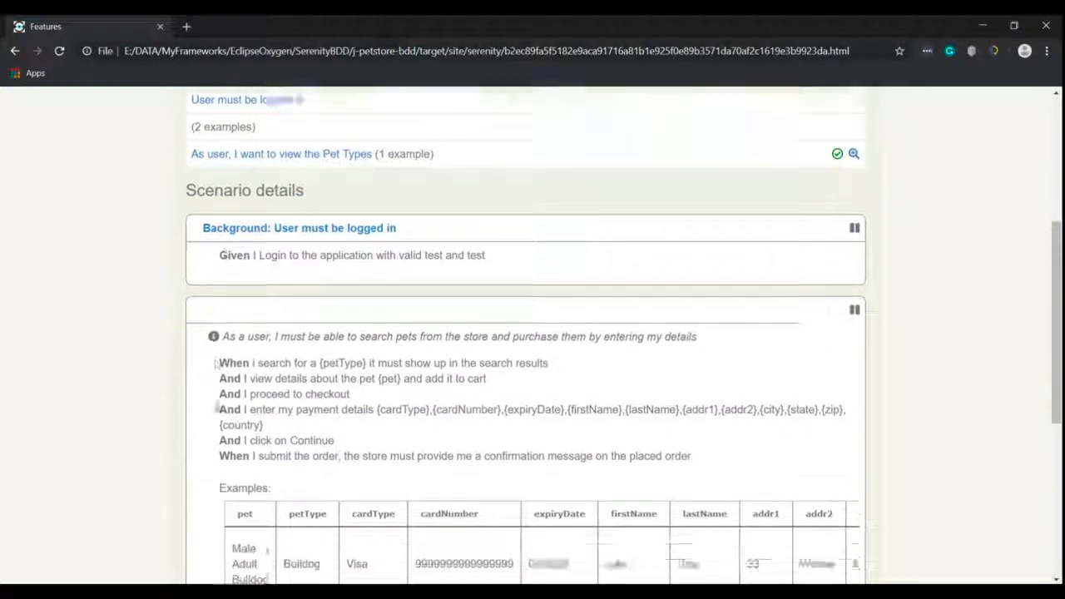
scroll("down", 3)
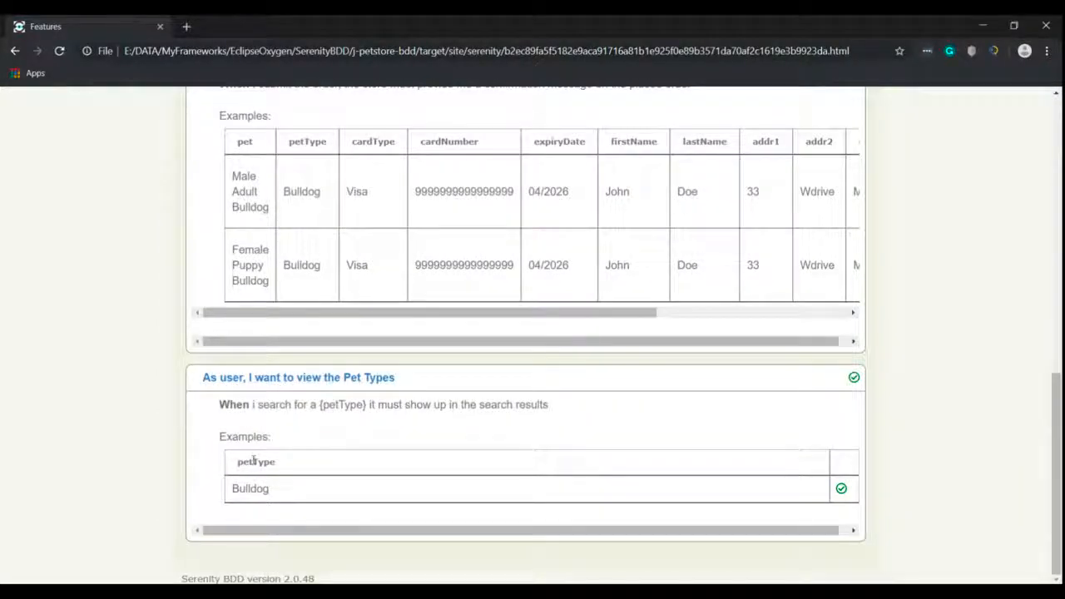